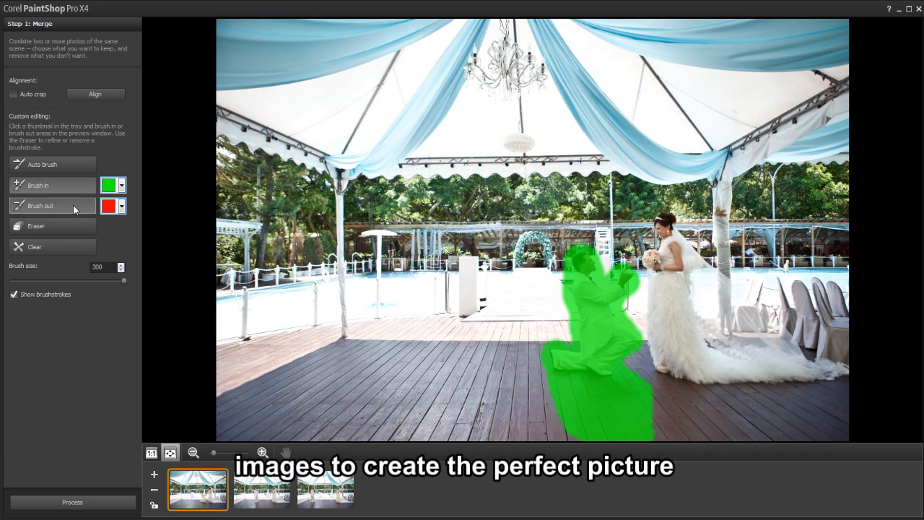
Step: Switch to Brush out (red) to mark the standing groom behind the kneeling groom for removal
left_click(262, 489)
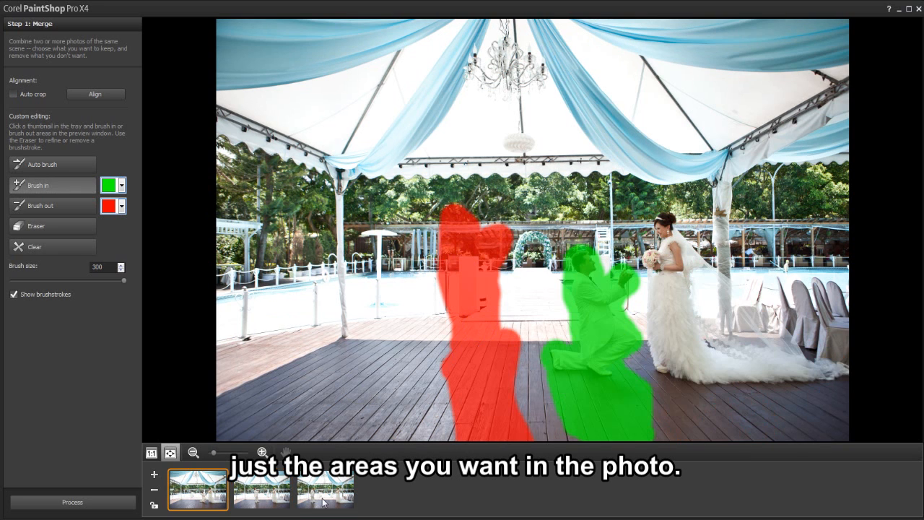
Step: Select the third photo and mark the left standing groom to keep, other figures for removal
left_click(325, 490)
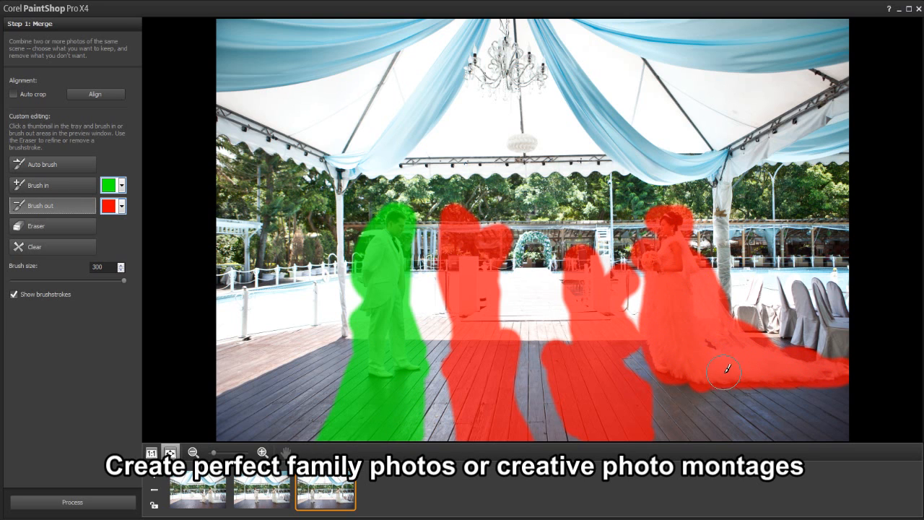
left_click(73, 502)
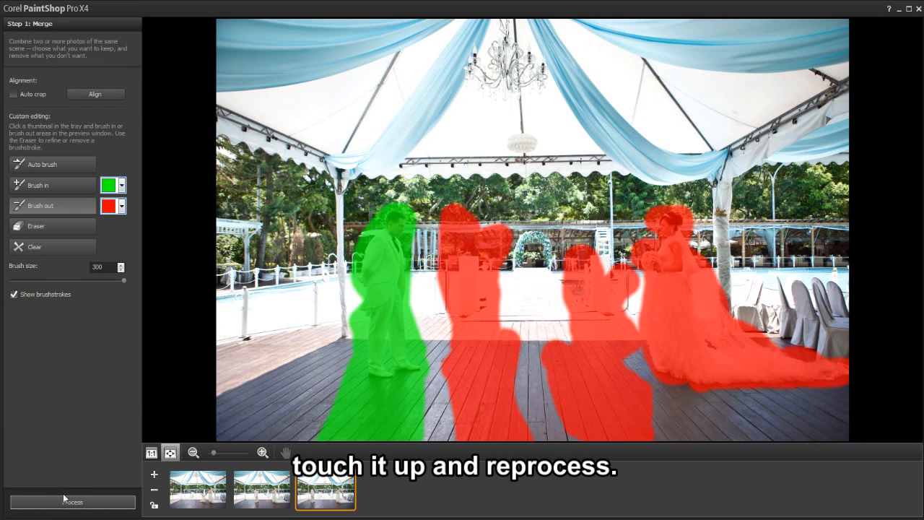
mouse_move(52, 184)
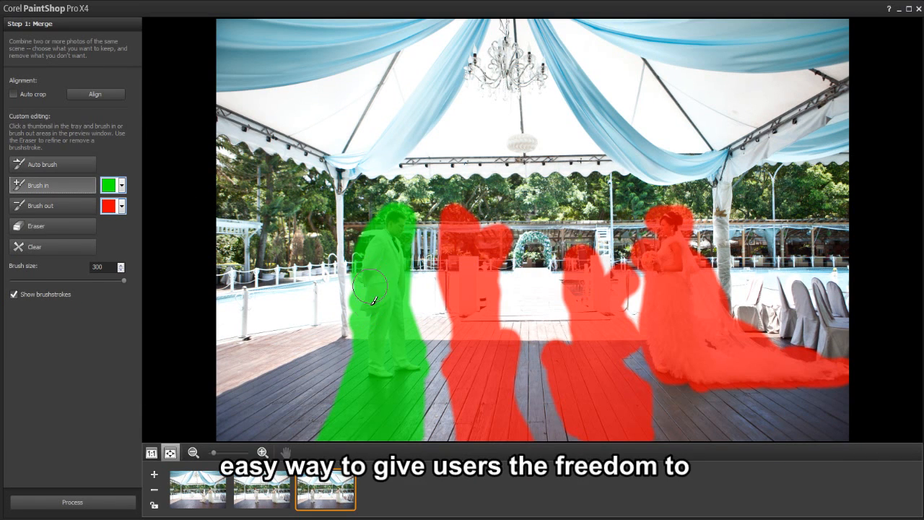
mouse_move(401, 361)
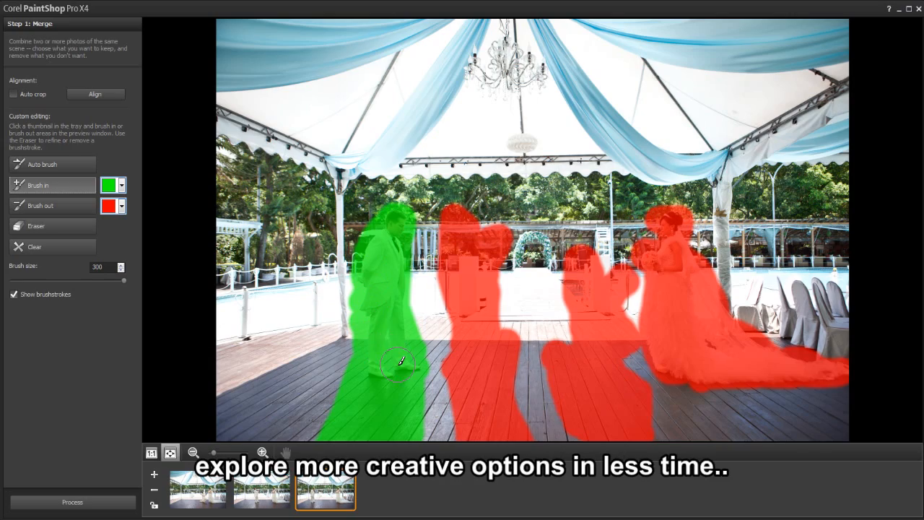